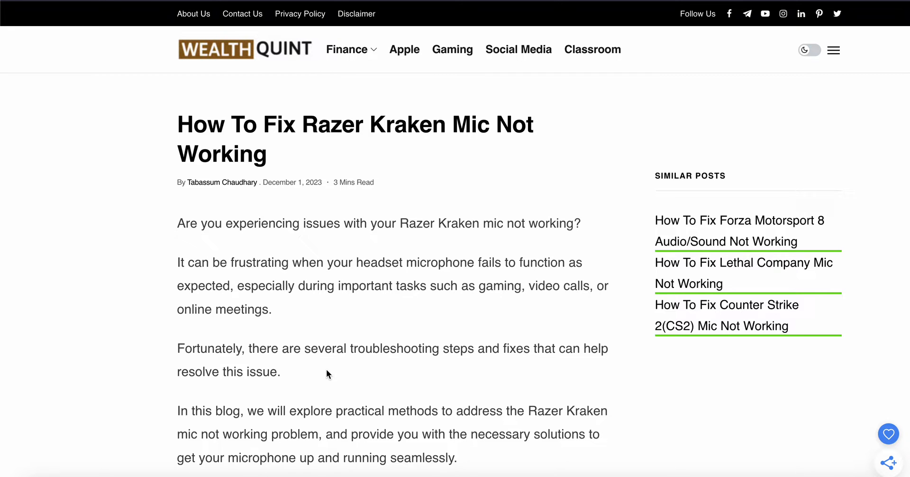
{"action": "scroll", "scroll_direction": "down", "scroll_amount": 3}
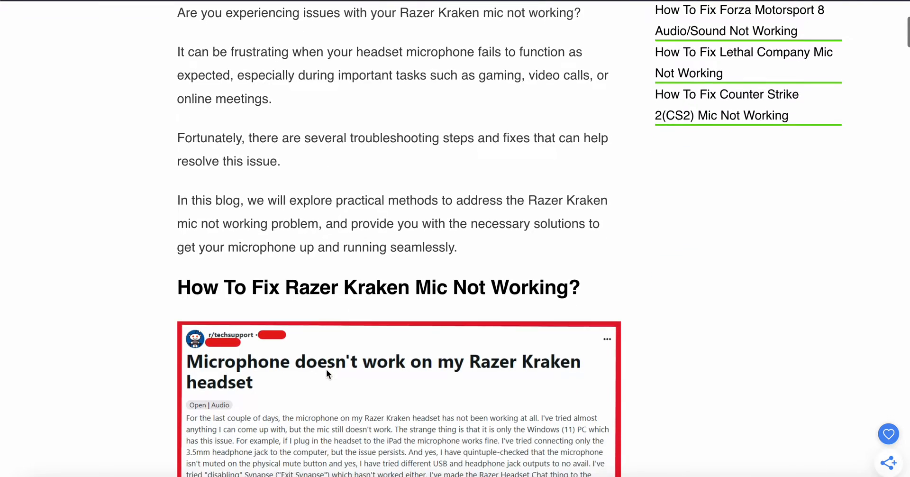
{"action": "scroll", "scroll_direction": "down", "scroll_amount": 3}
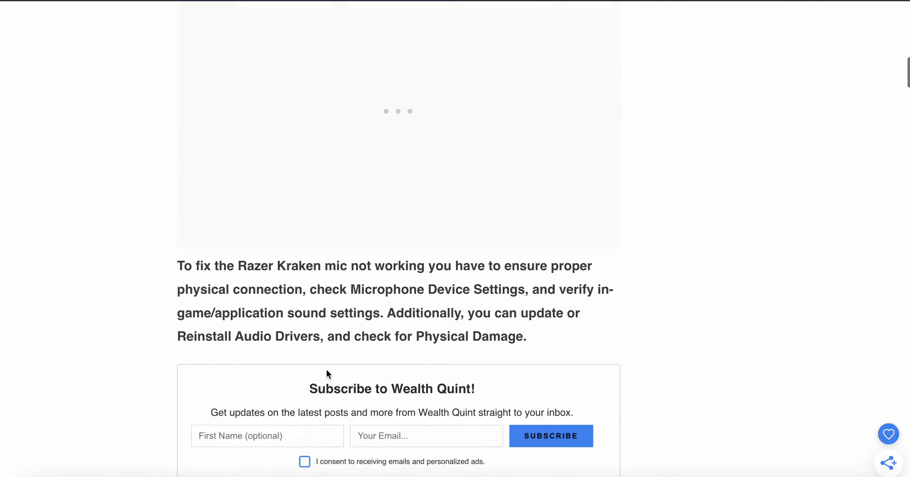
{"action": "scroll", "scroll_direction": "down", "scroll_amount": 3}
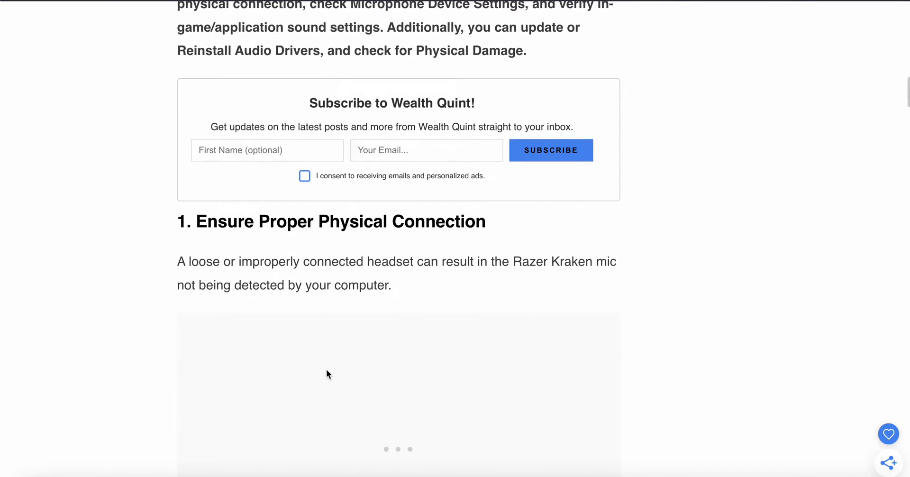
{"action": "scroll", "scroll_direction": "down", "scroll_amount": 3}
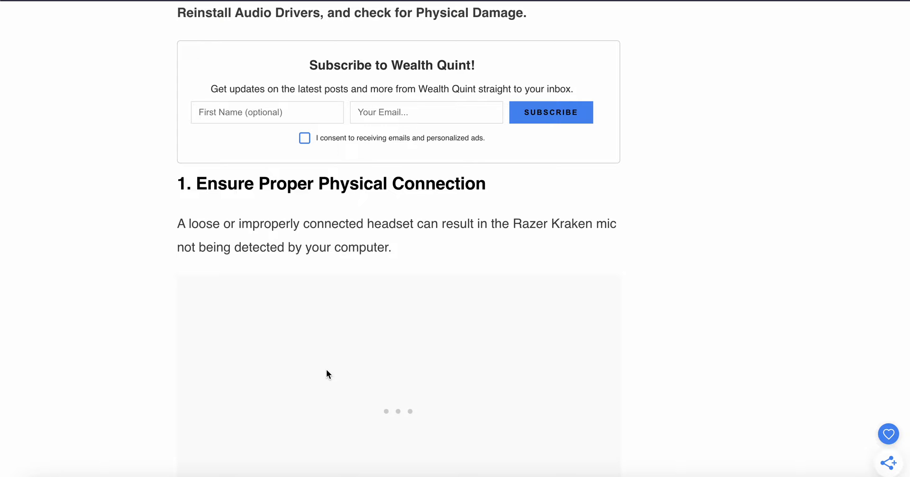
{"action": "mouse_move", "coordinate": [334, 370]}
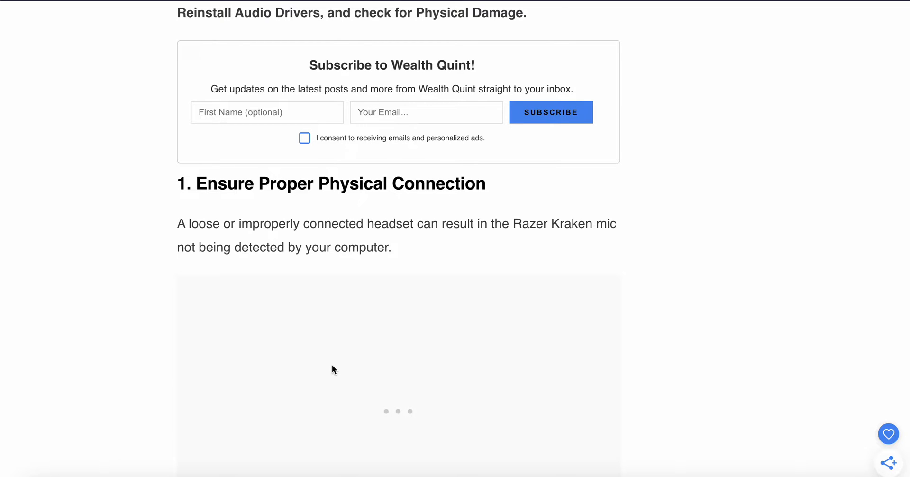
{"action": "scroll", "scroll_direction": "down", "scroll_amount": 3}
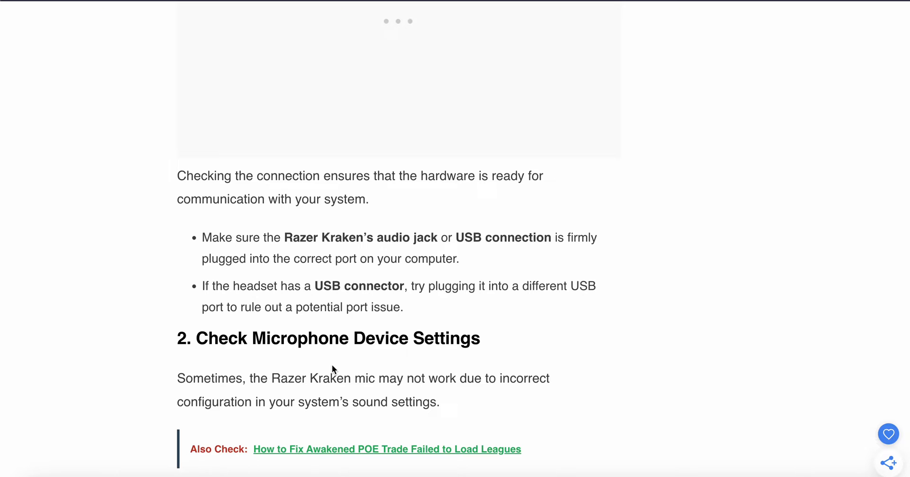
{"action": "mouse_move", "coordinate": [723, 408]}
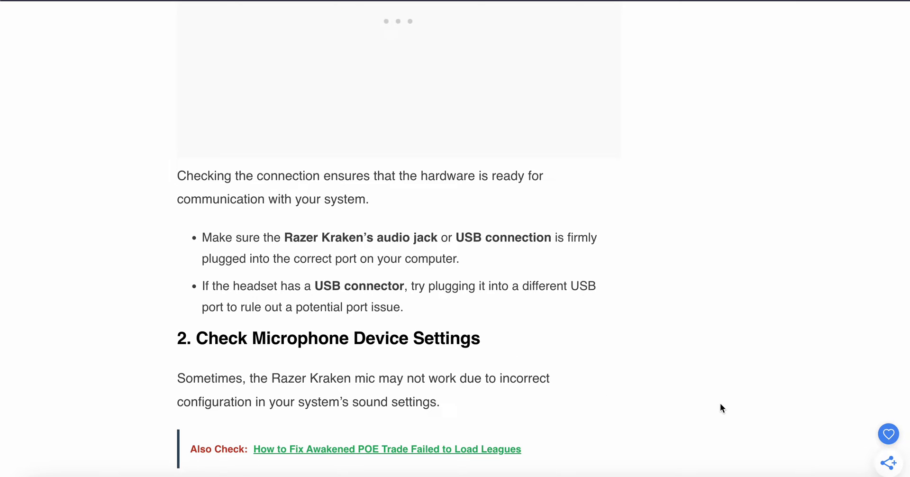
{"action": "scroll", "scroll_direction": "down", "scroll_amount": 3}
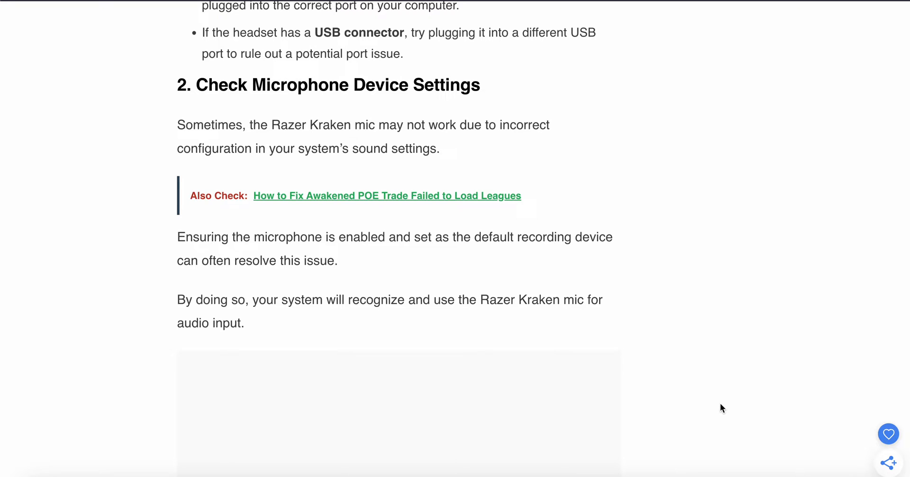
{"action": "scroll", "scroll_direction": "down", "scroll_amount": 3}
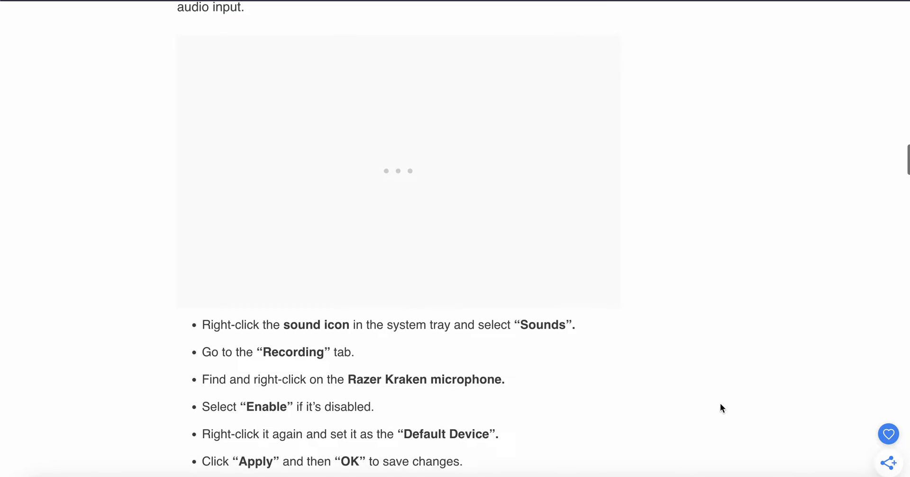
{"action": "scroll", "scroll_direction": "down", "scroll_amount": 3}
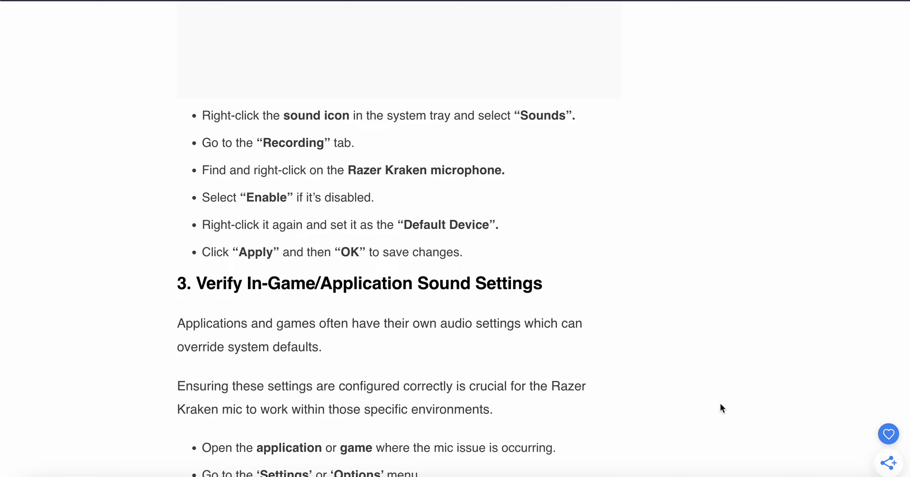
{"action": "mouse_move", "coordinate": [657, 285]}
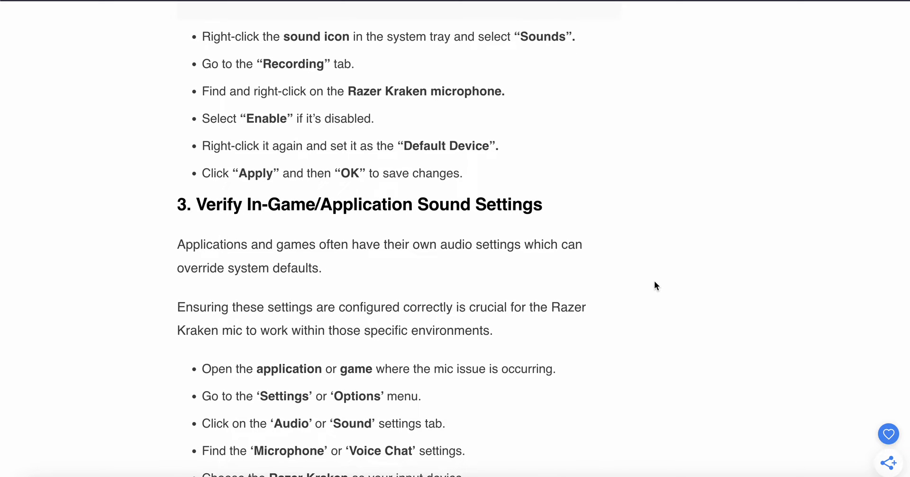
{"action": "scroll", "scroll_direction": "down", "scroll_amount": 3}
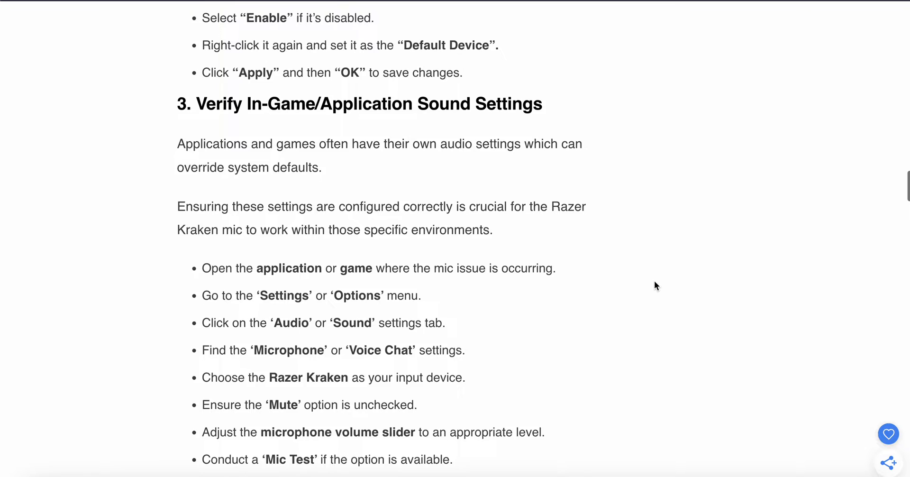
{"action": "scroll", "scroll_direction": "down", "scroll_amount": 3}
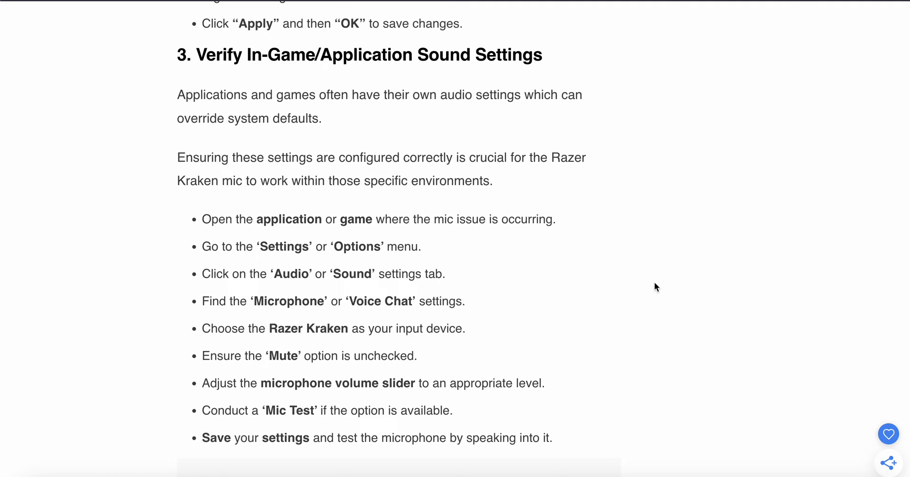
{"action": "scroll", "scroll_direction": "down", "scroll_amount": 3}
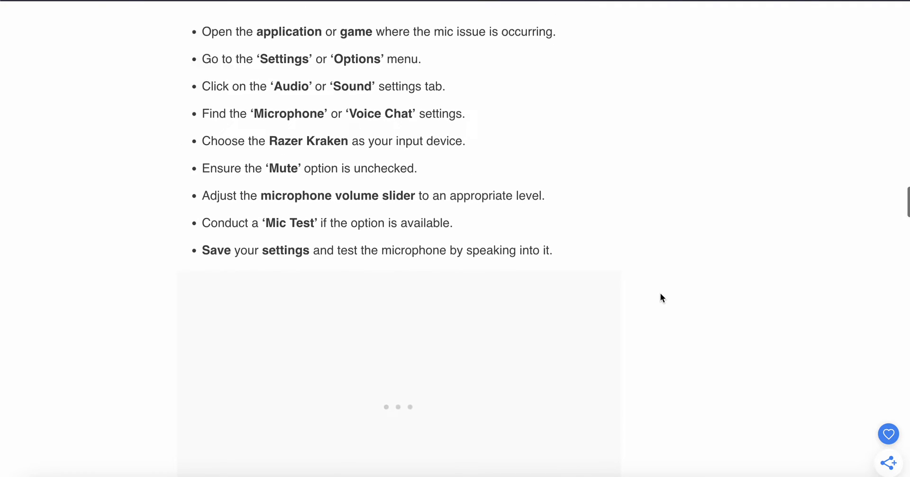
{"action": "scroll", "scroll_direction": "down", "scroll_amount": 3}
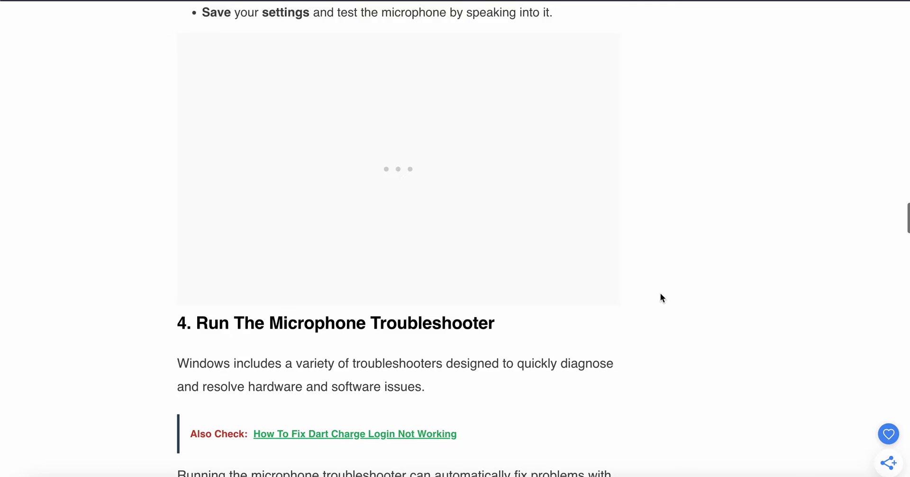
{"action": "scroll", "scroll_direction": "down", "scroll_amount": 3}
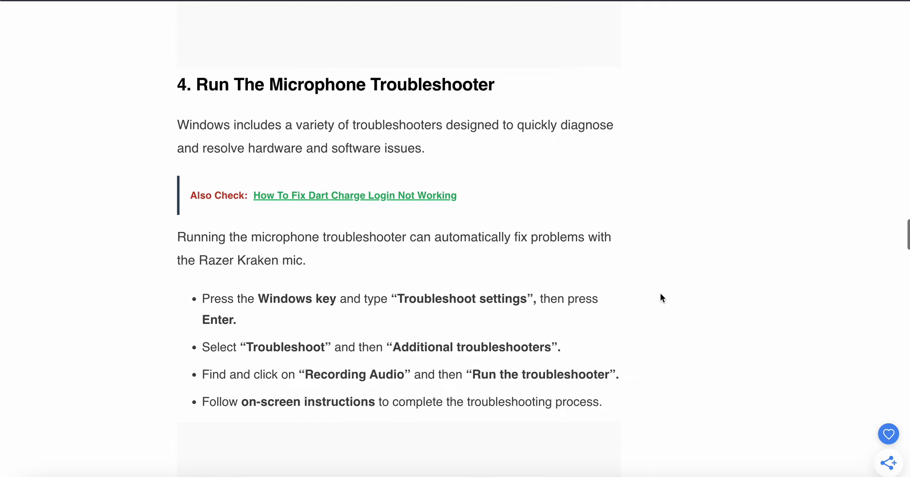
{"action": "scroll", "scroll_direction": "down", "scroll_amount": 3}
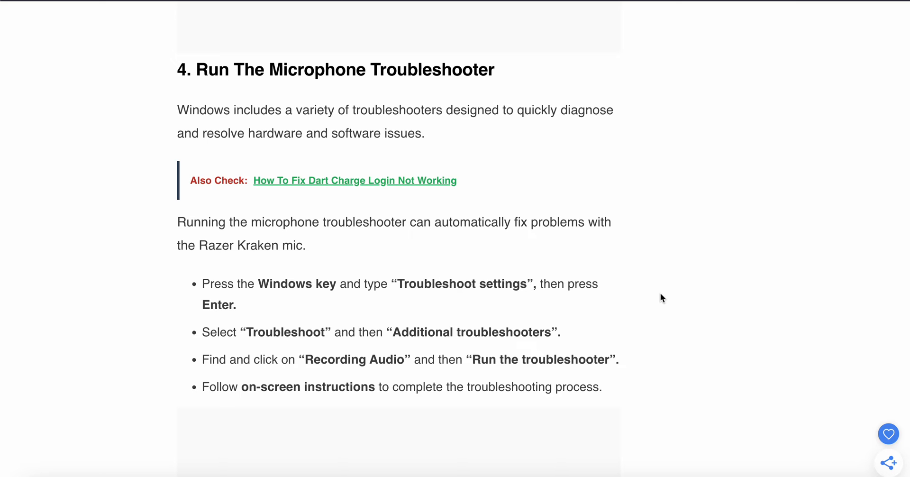
{"action": "scroll", "scroll_direction": "down", "scroll_amount": 3}
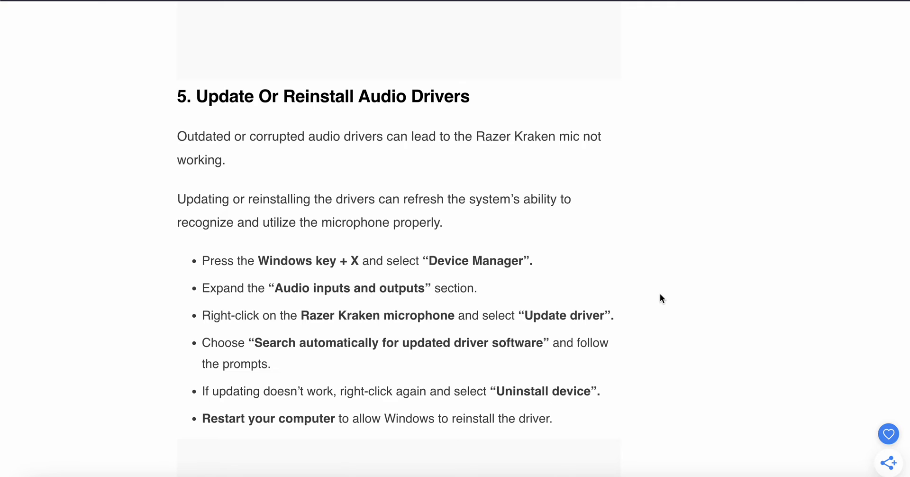
{"action": "scroll", "scroll_direction": "down", "scroll_amount": 3}
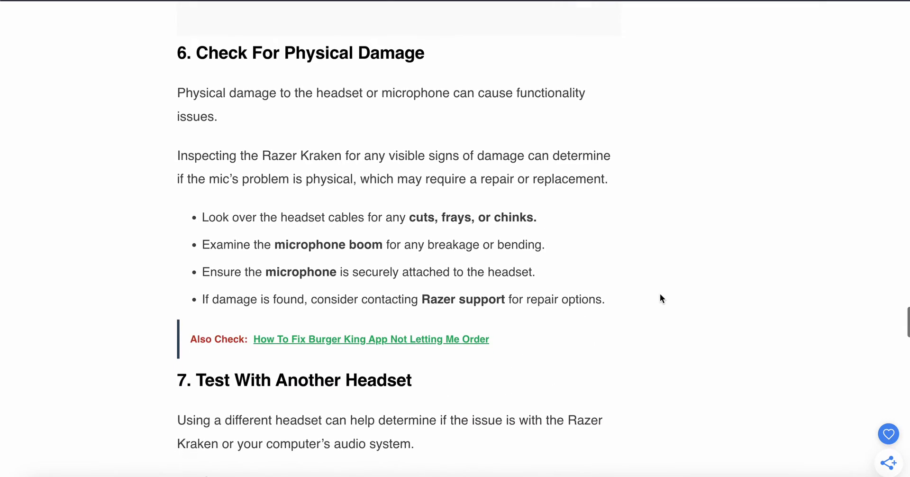
{"action": "scroll", "scroll_direction": "up", "scroll_amount": 3}
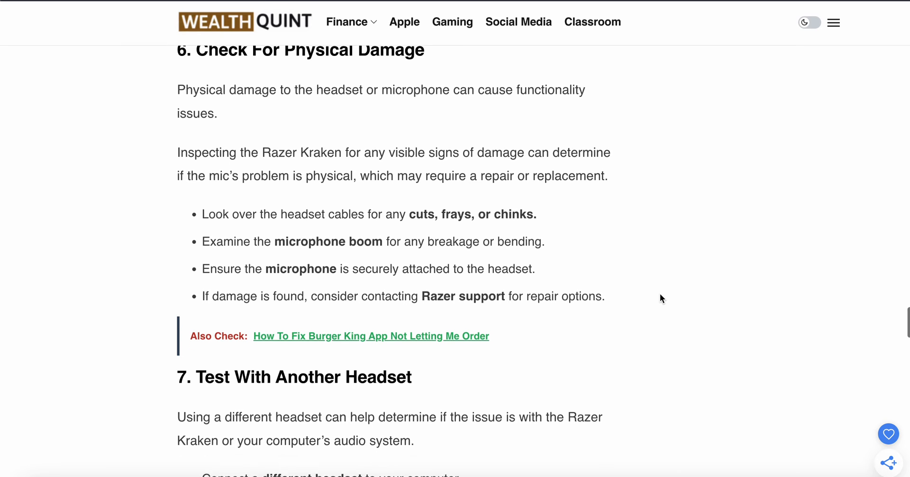
{"action": "scroll", "scroll_direction": "down", "scroll_amount": 3}
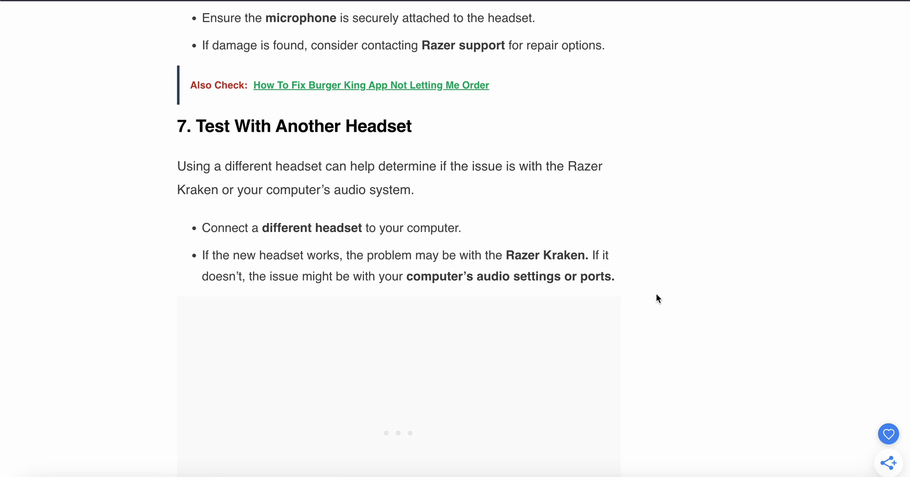
{"action": "scroll", "scroll_direction": "down", "scroll_amount": 3}
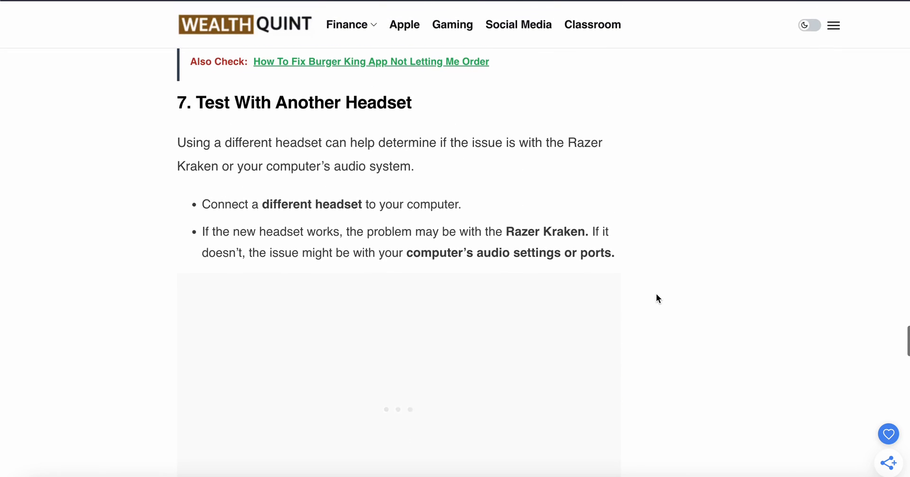
{"action": "scroll", "scroll_direction": "down", "scroll_amount": 3}
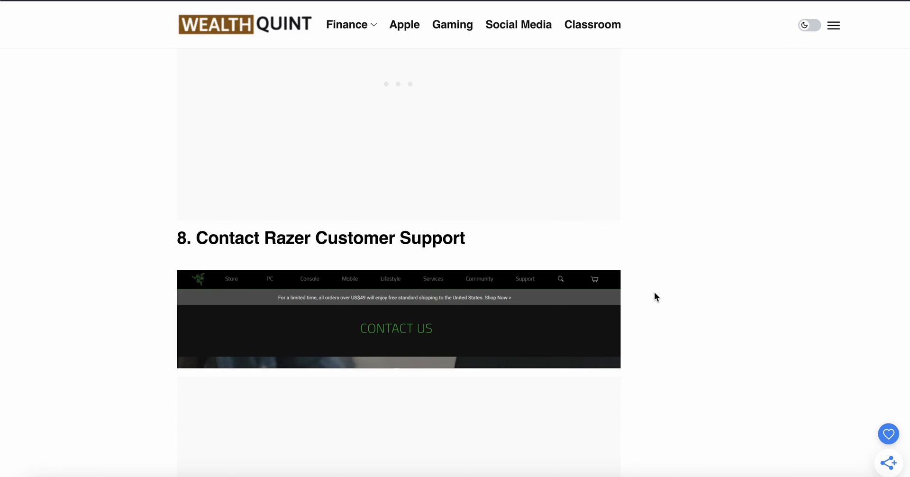
{"action": "scroll", "scroll_direction": "down", "scroll_amount": 3}
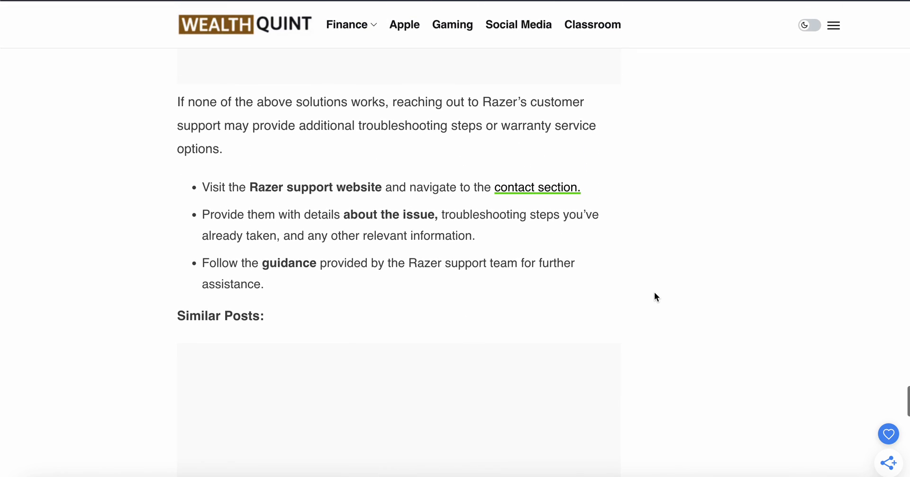
{"action": "scroll", "scroll_direction": "down", "scroll_amount": 3}
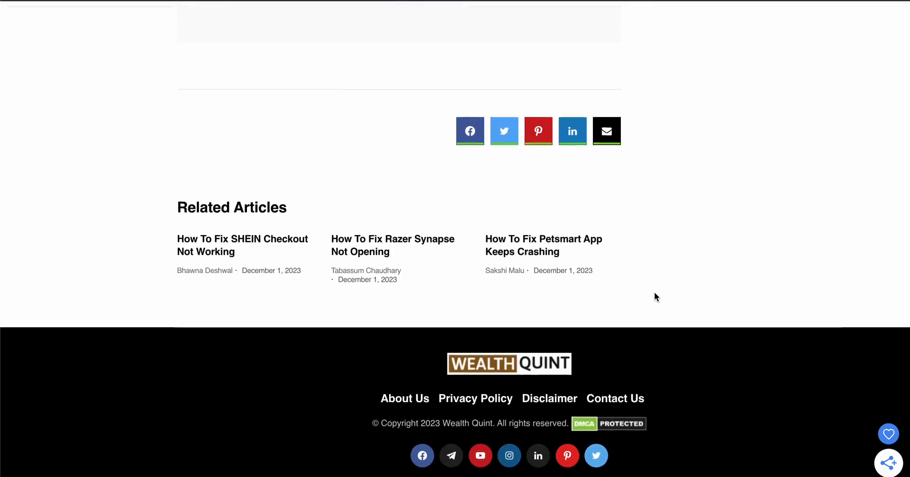